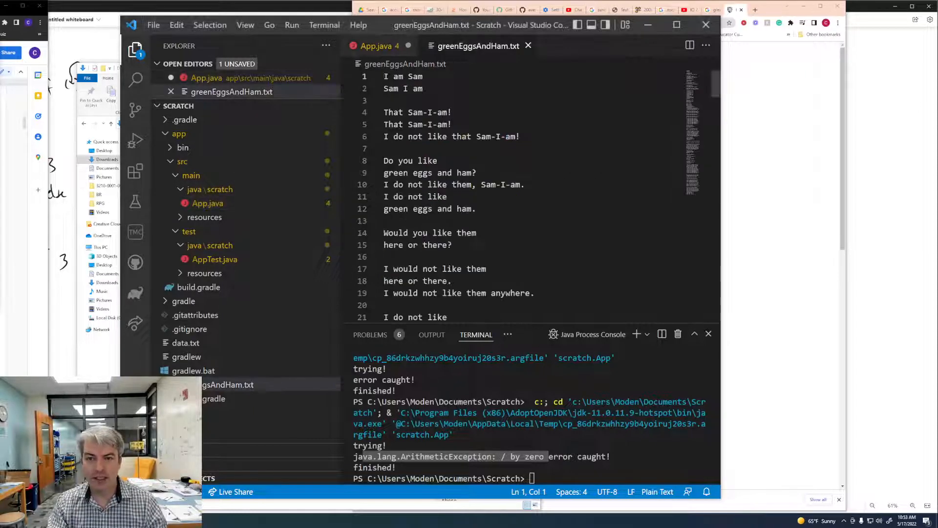
Scroll through the poem, then bring up App.java with its empty try/catch in main.
{"action": "scroll", "scroll_direction": "down", "scroll_amount": 3}
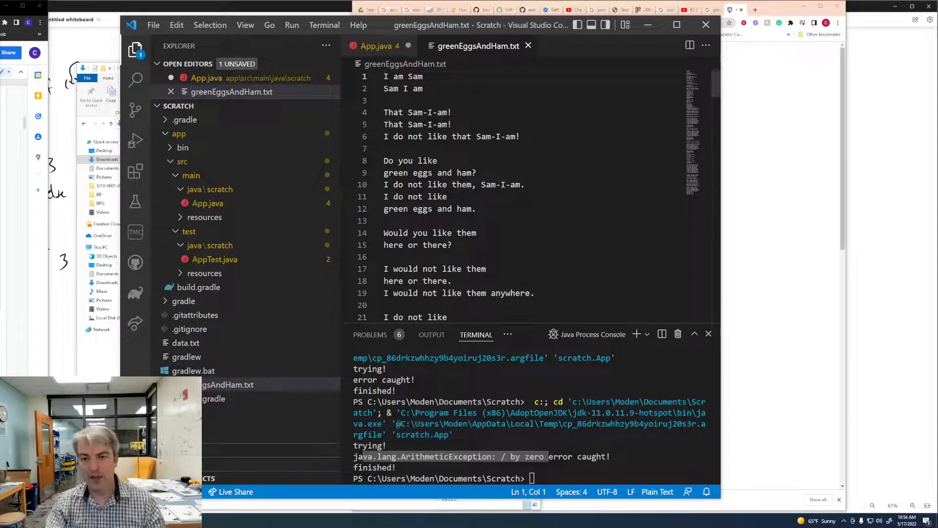
{"action": "left_click", "coordinate": [379, 45]}
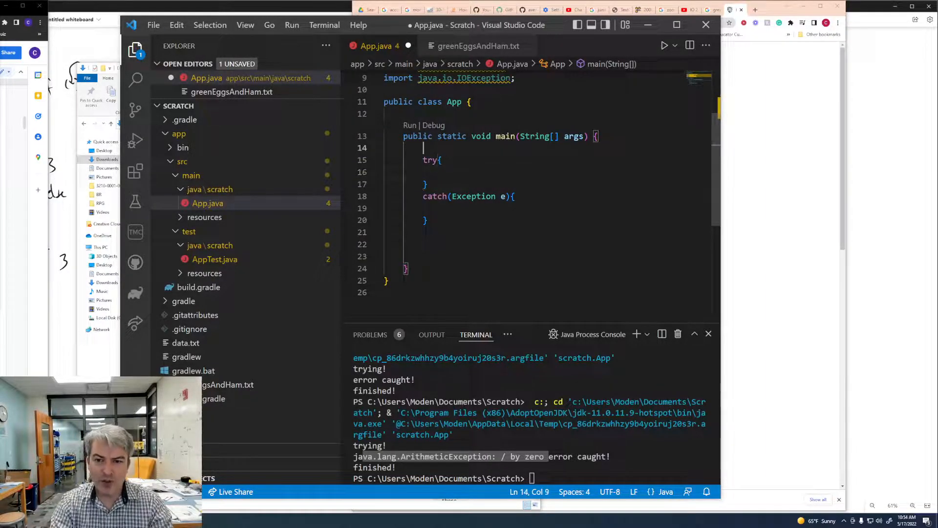
Declare File file = new File("greenEggsAndHam.txt"); in App.java.
{"action": "type", "text": "File"}
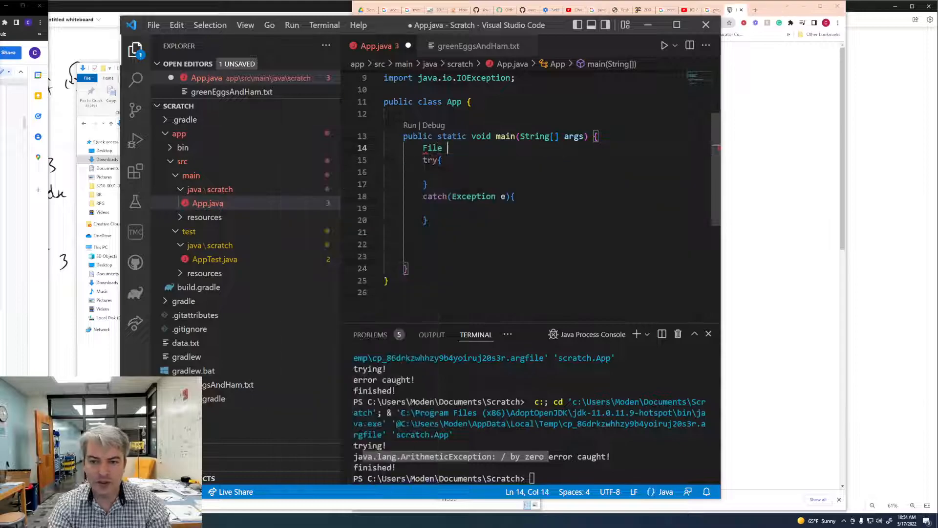
{"action": "type", "text": "file = new File(\""}
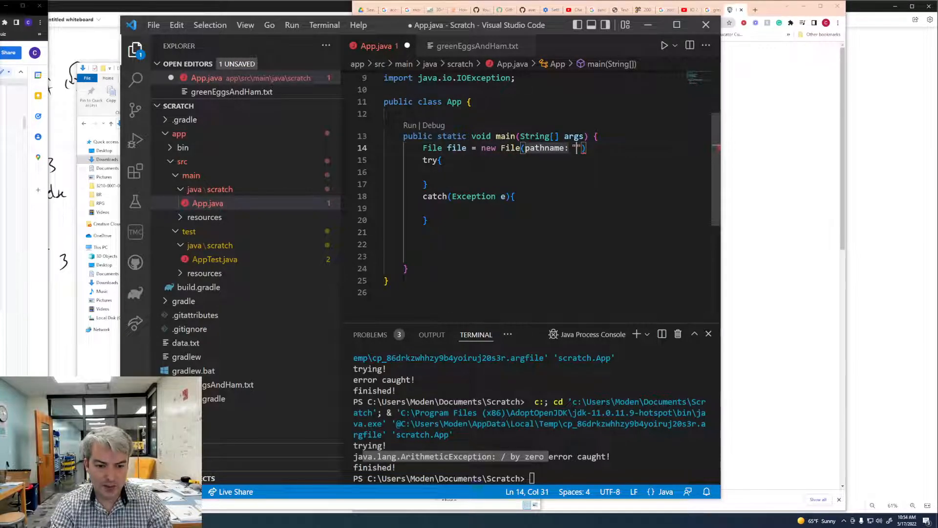
{"action": "type", "text": "greenEggsAndHam.txt"}
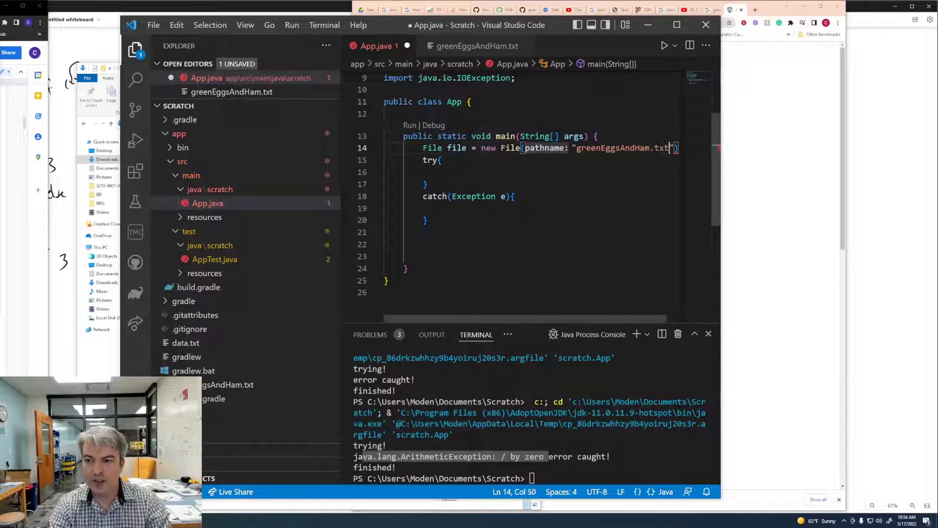
{"action": "type", "text": ");"}
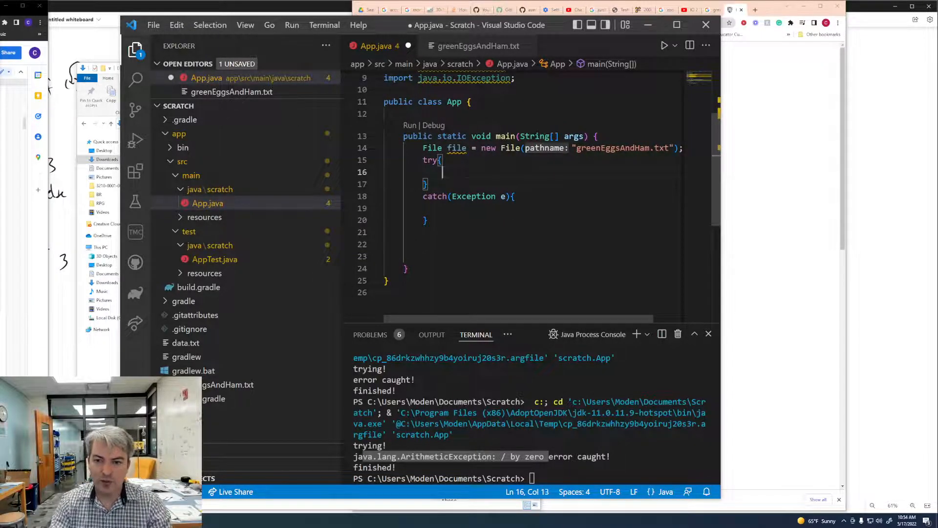
Inside try, add BufferedReader br = new BufferedReader(new FileReader(file));.
{"action": "type", "text": "BufferedReader"}
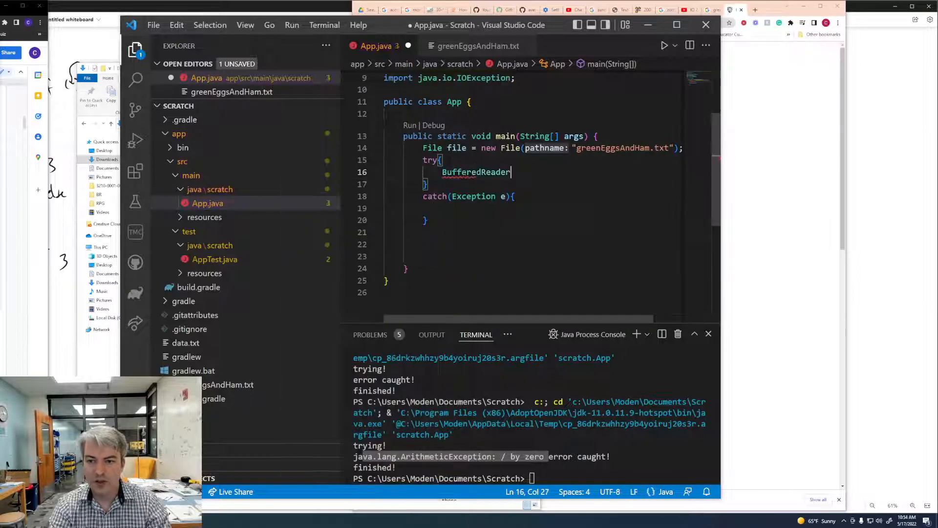
{"action": "type", "text": "br = new N"}
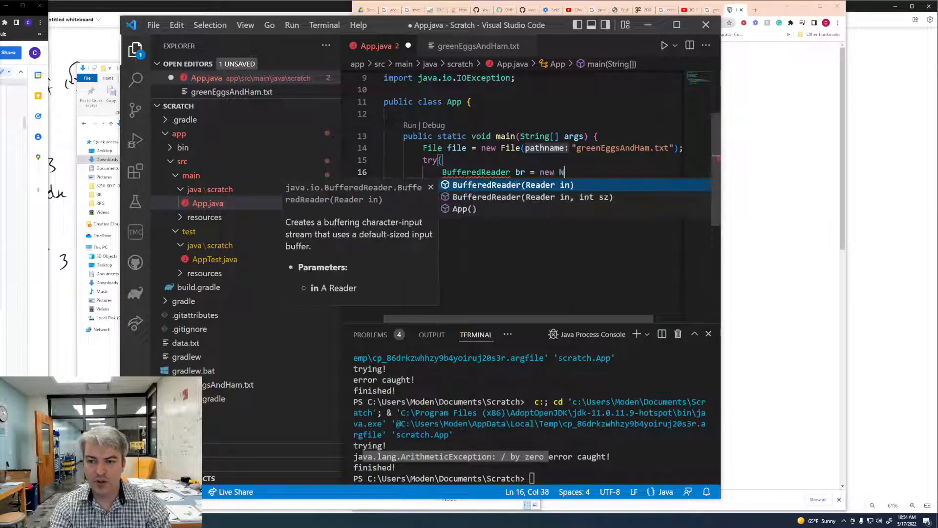
{"action": "type", "text": "BufferedR"}
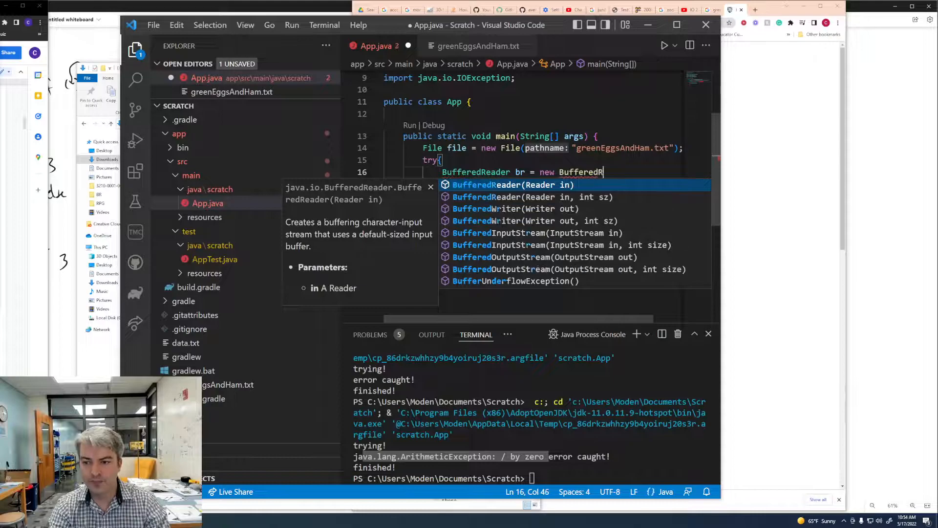
{"action": "type", "text": "eader()"}
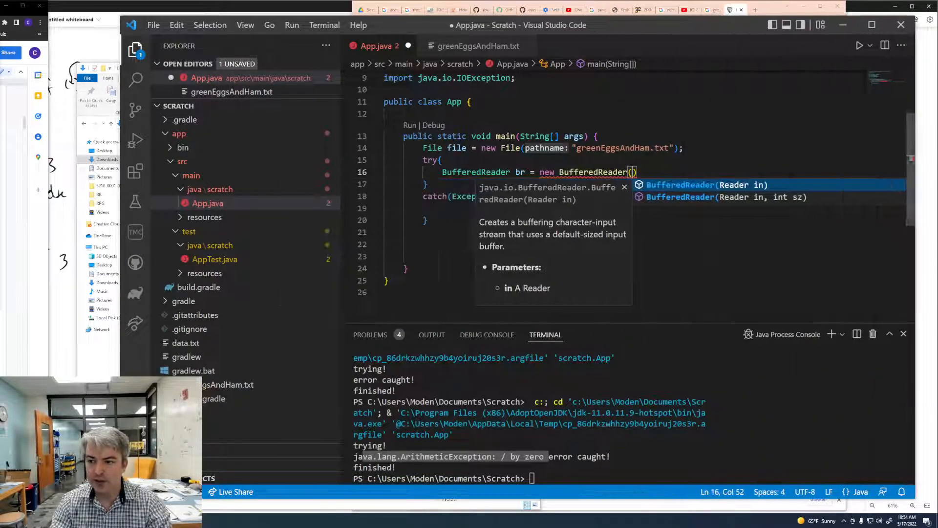
{"action": "type", "text": "new Fil"}
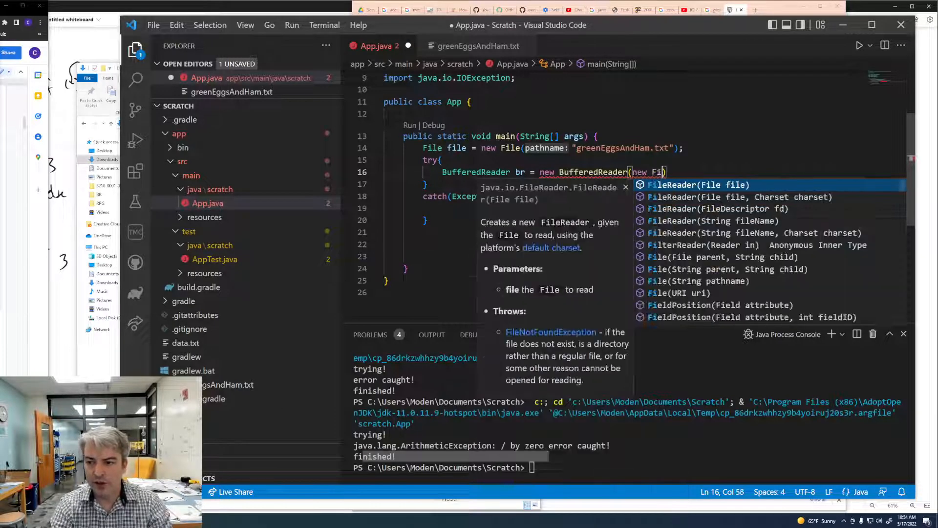
{"action": "type", "text": "file)"}
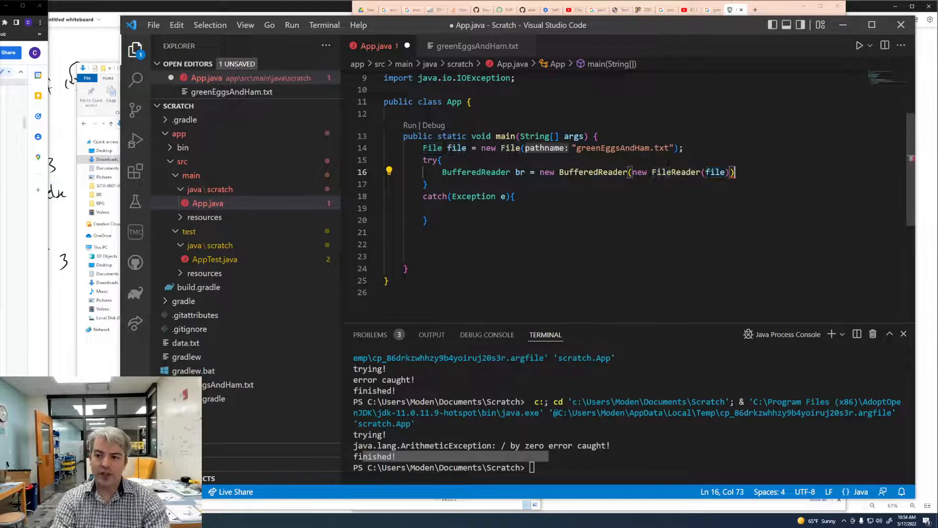
Complete the BufferedReader line wrapping new FileReader(new File("greenEggsAndHam.txt")) with a semicolon.
{"action": "type", "text": ";"}
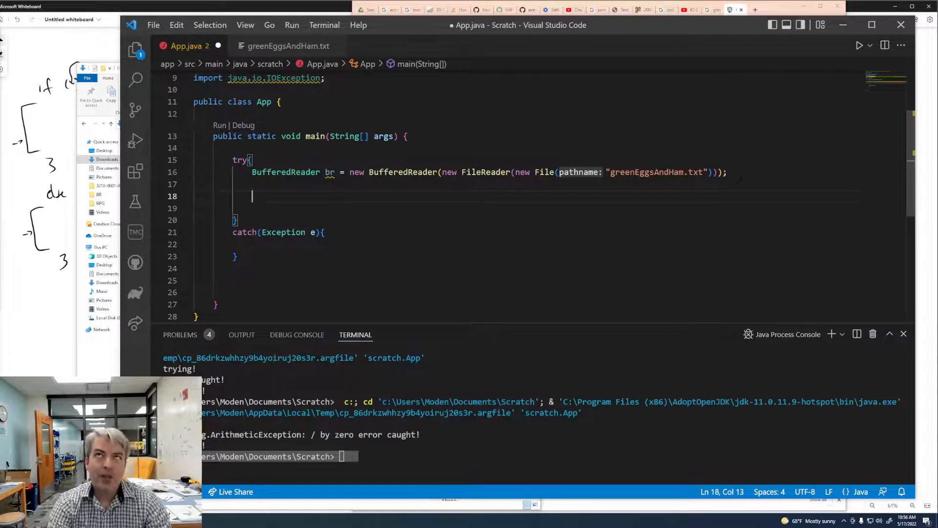
Add String line = br.readLine(); below the BufferedReader declaration.
{"action": "type", "text": "String line ="}
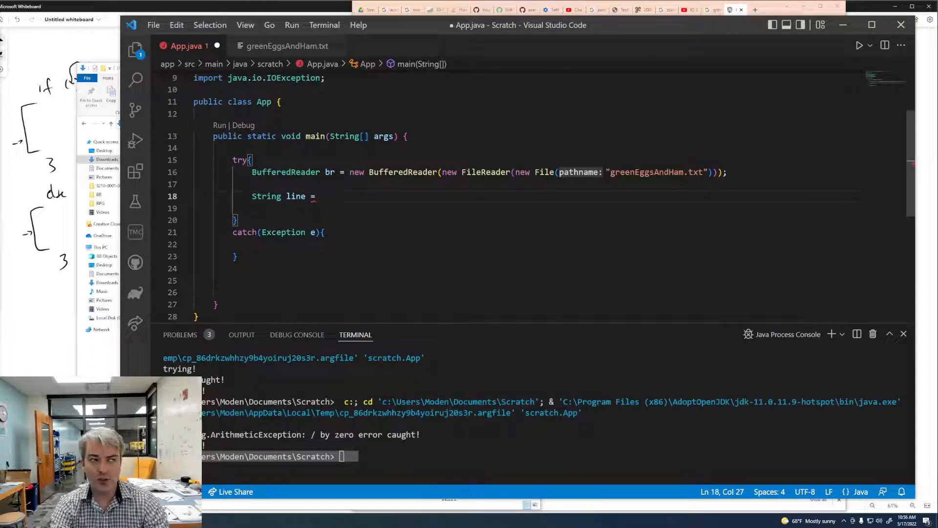
{"action": "type", "text": "b"}
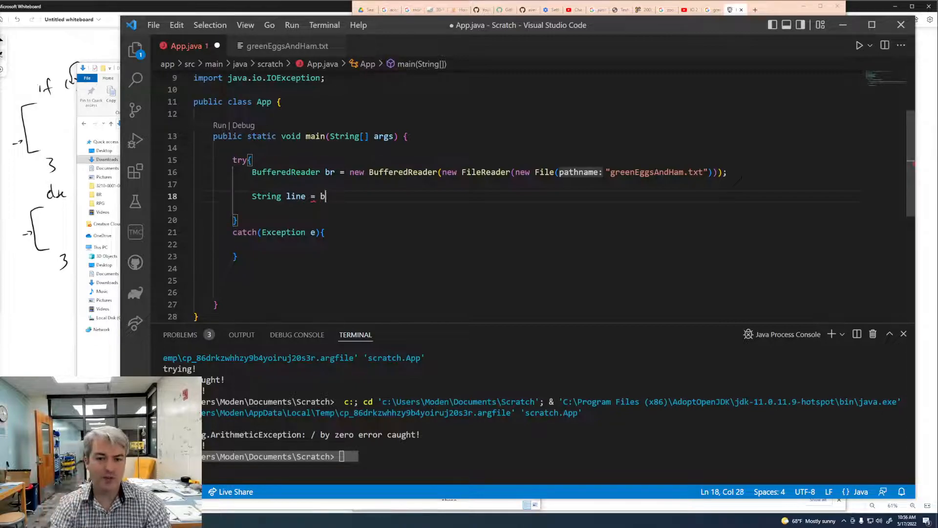
{"action": "type", "text": "r.readLine();"}
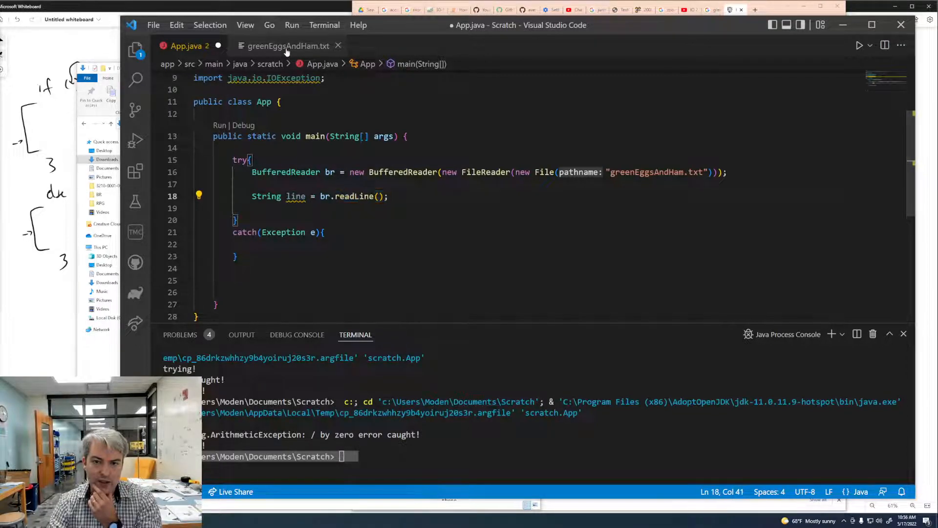
View greenEggsAndHam.txt and highlight the poem's first line.
{"action": "left_click", "coordinate": [287, 45]}
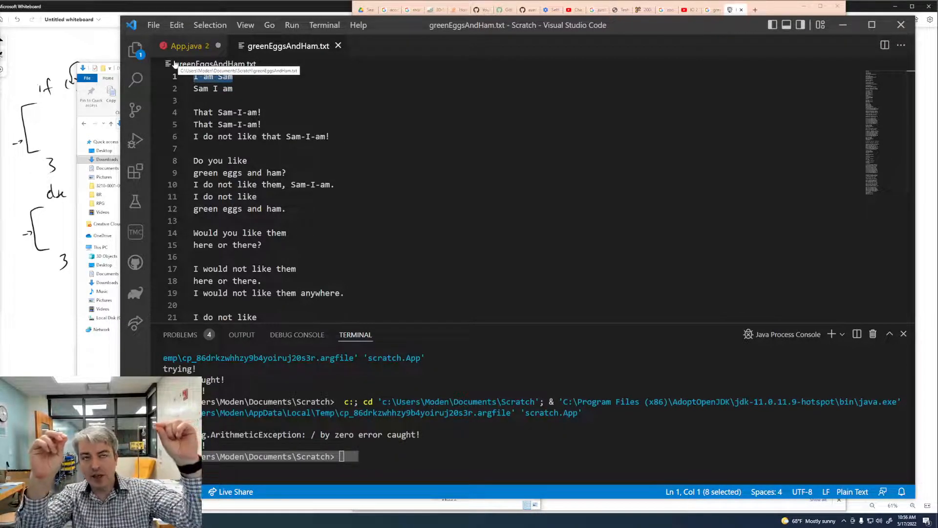
{"action": "left_click", "coordinate": [189, 46]}
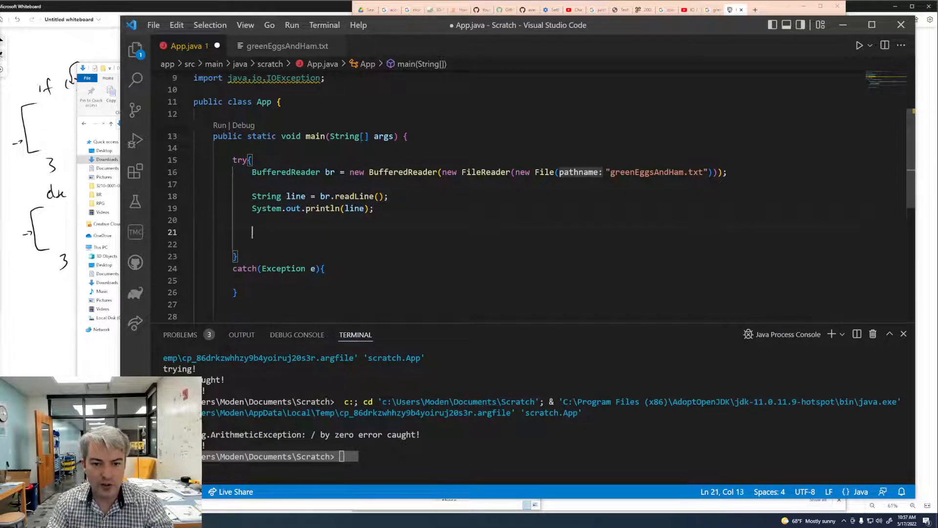
{"action": "type", "text": "String line = br.readLine();"}
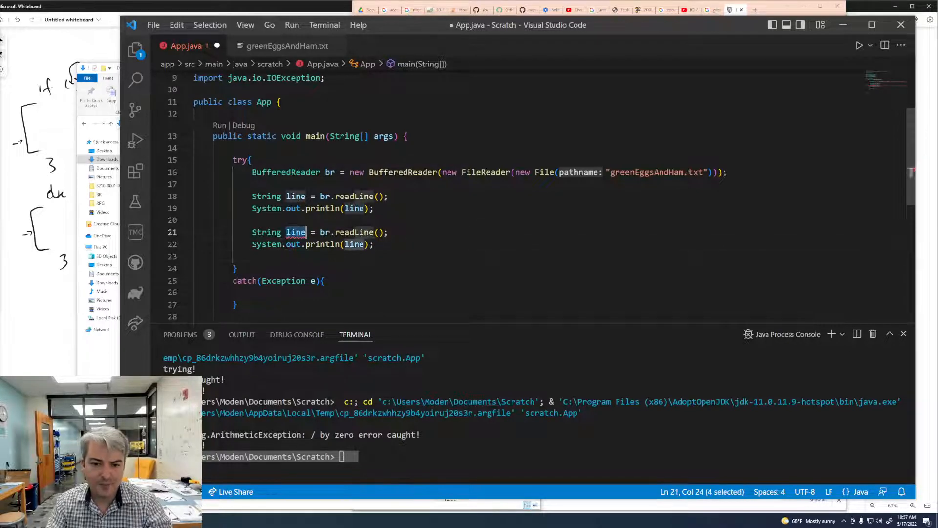
{"action": "type", "text": "text"}
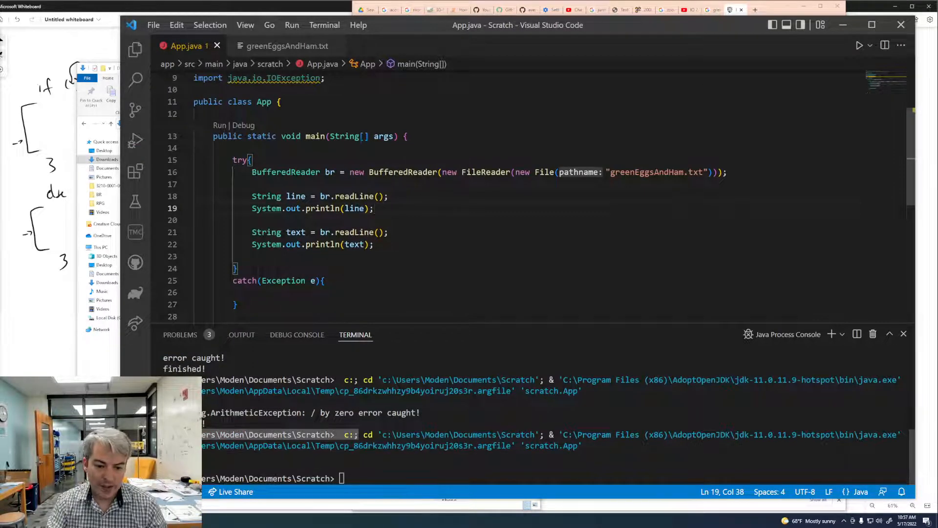
{"action": "left_click", "coordinate": [287, 45]}
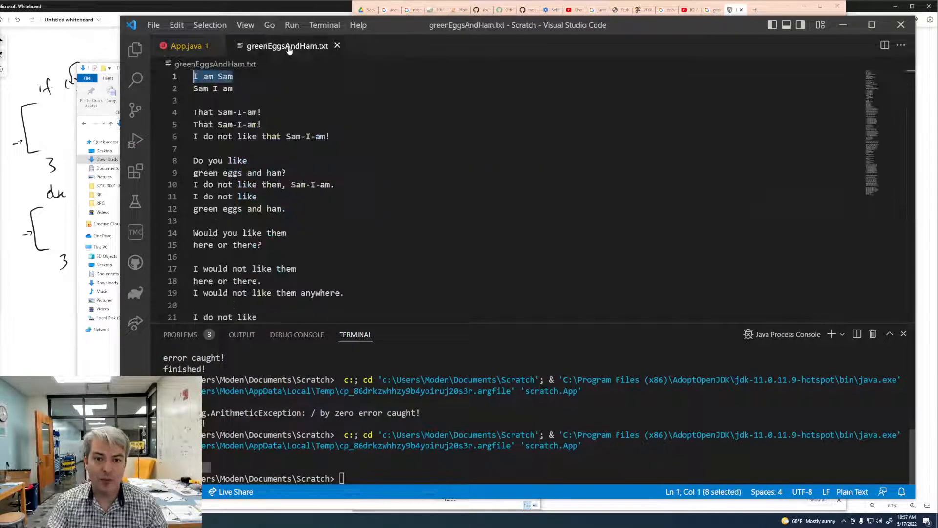
{"action": "left_click", "coordinate": [186, 45]}
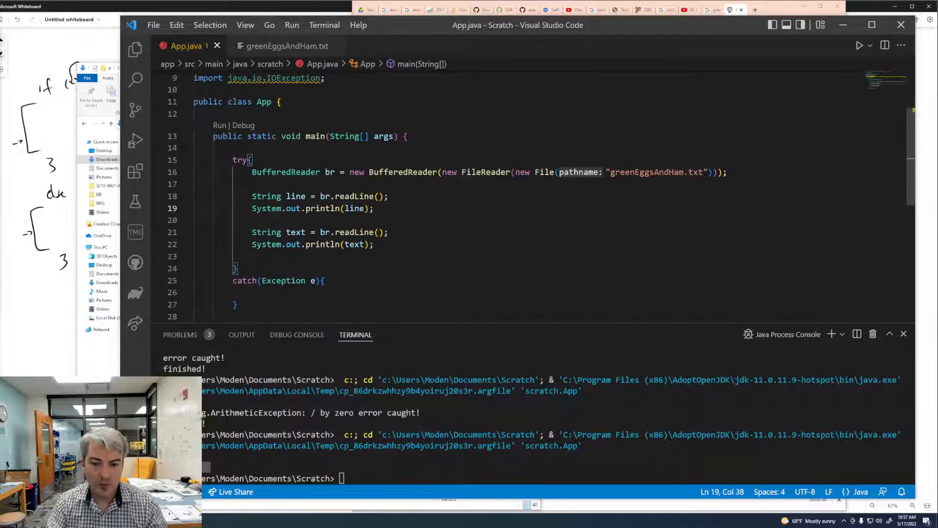
{"action": "mouse_move", "coordinate": [331, 208]}
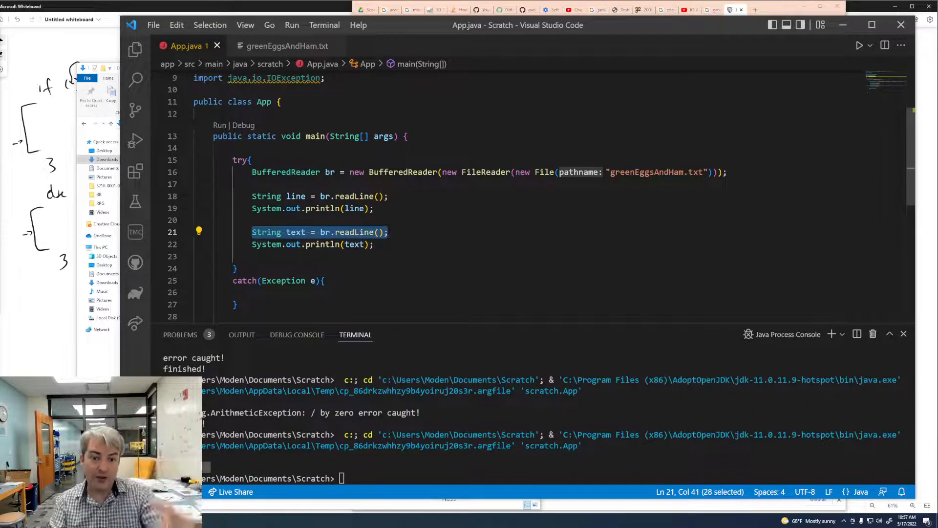
{"action": "left_click", "coordinate": [374, 245]}
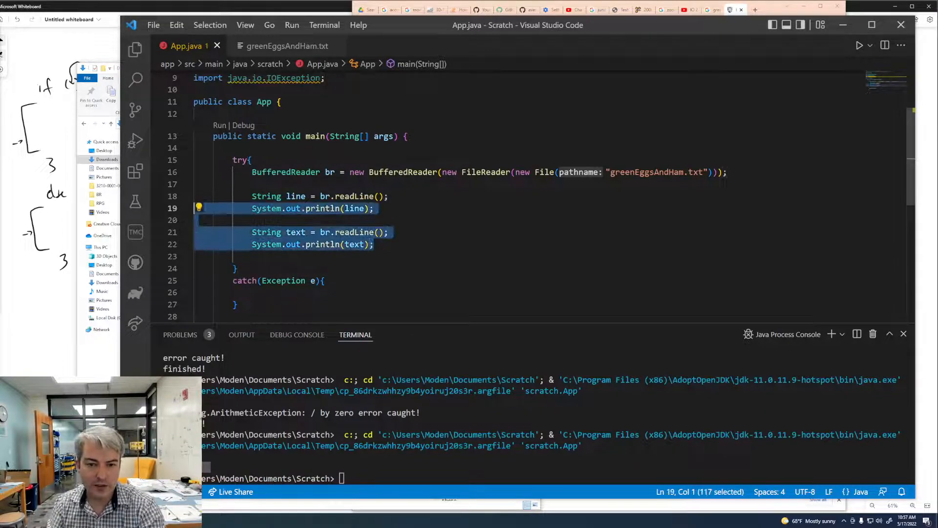
Replace the extra statements with while(line != null){ System.out.println(line); line = br.readLine(); }.
{"action": "key", "text": "Delete"}
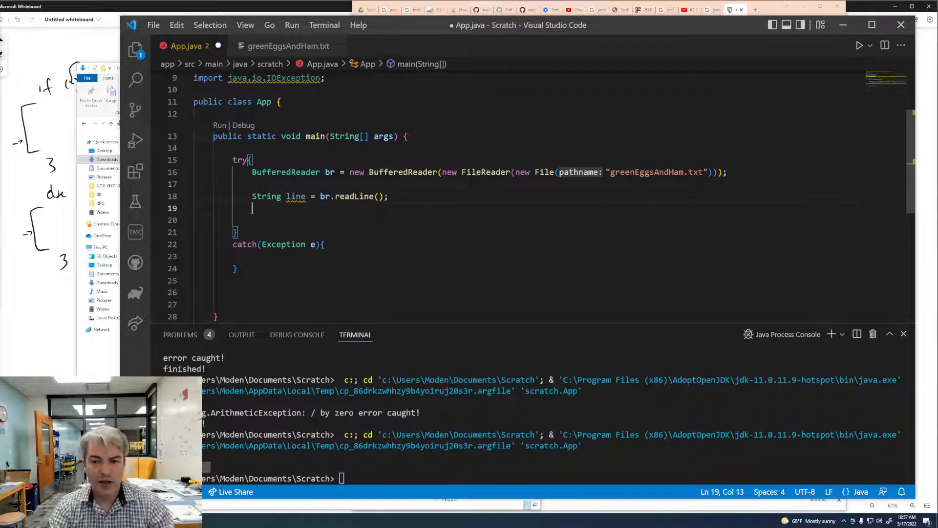
{"action": "type", "text": "while(line !="}
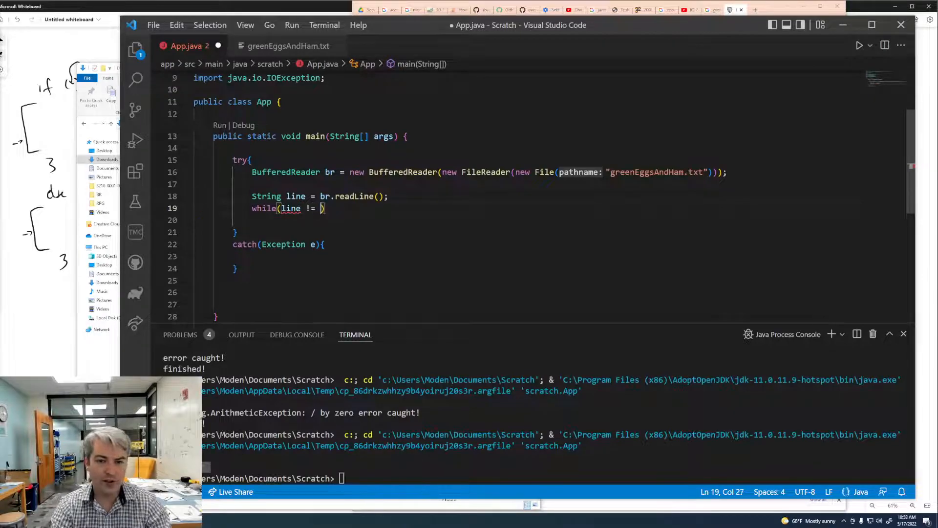
{"action": "type", "text": "null){"}
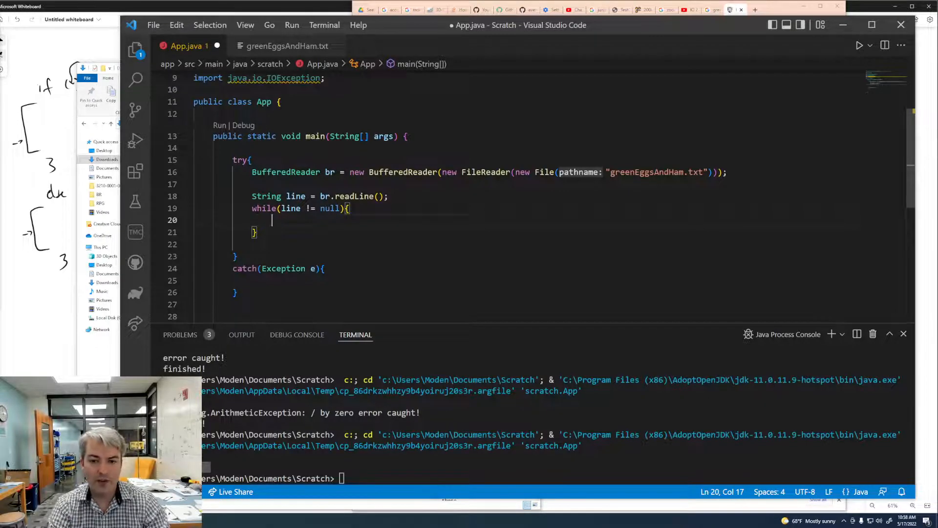
{"action": "type", "text": "System.out.println();"}
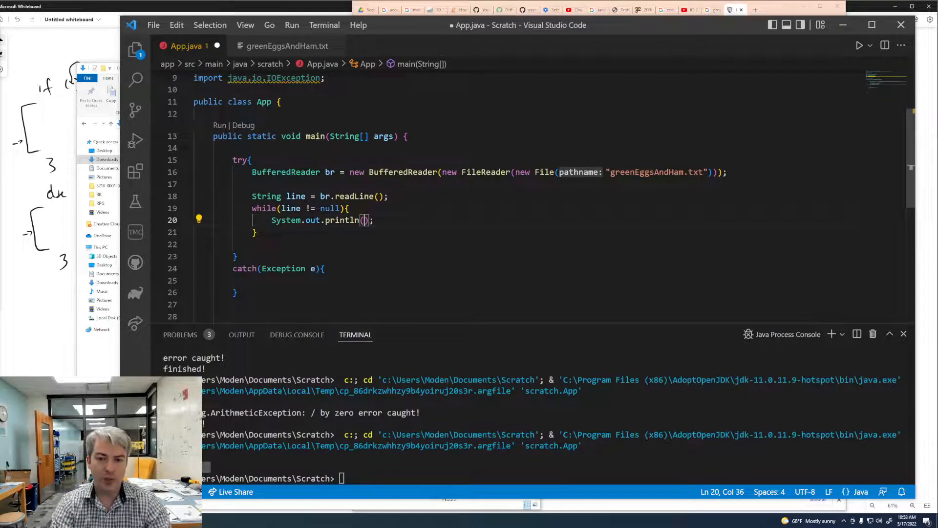
{"action": "type", "text": "line"}
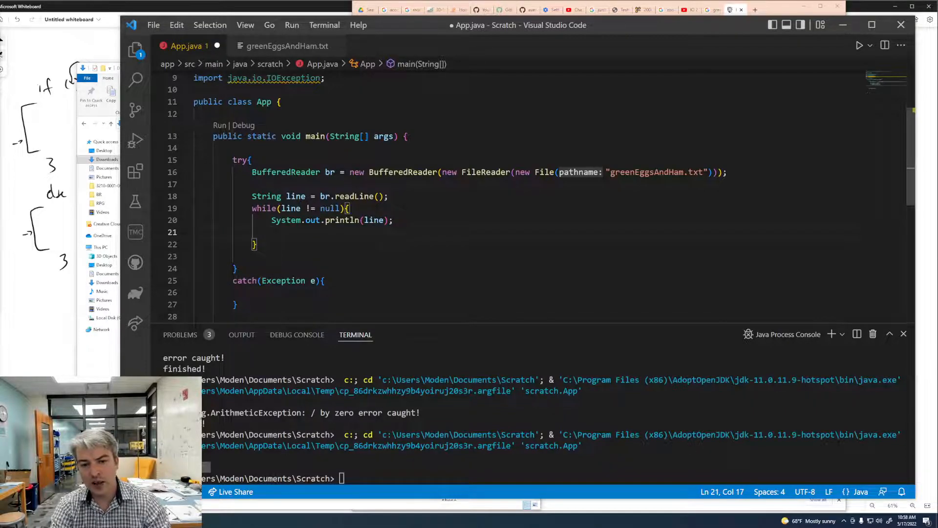
{"action": "type", "text": "line ="}
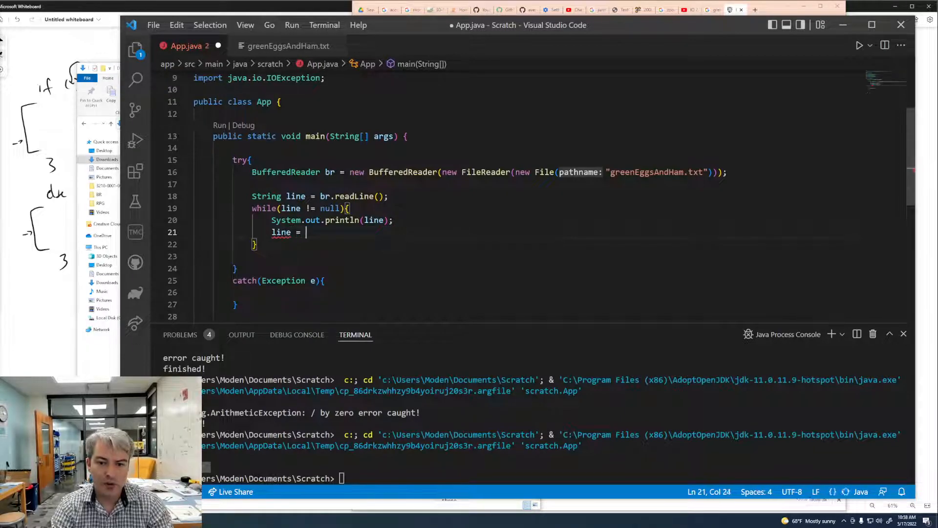
{"action": "type", "text": "br.readLine();"}
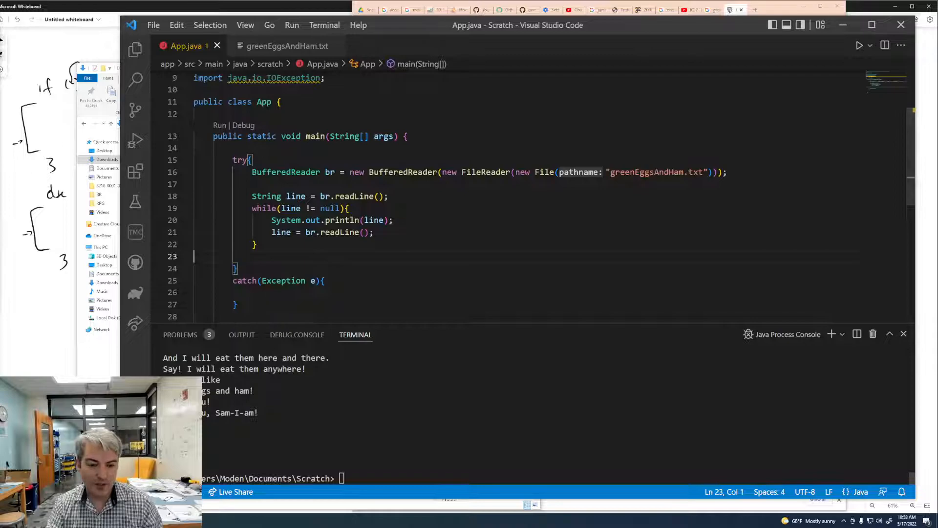
{"action": "left_click", "coordinate": [286, 45]}
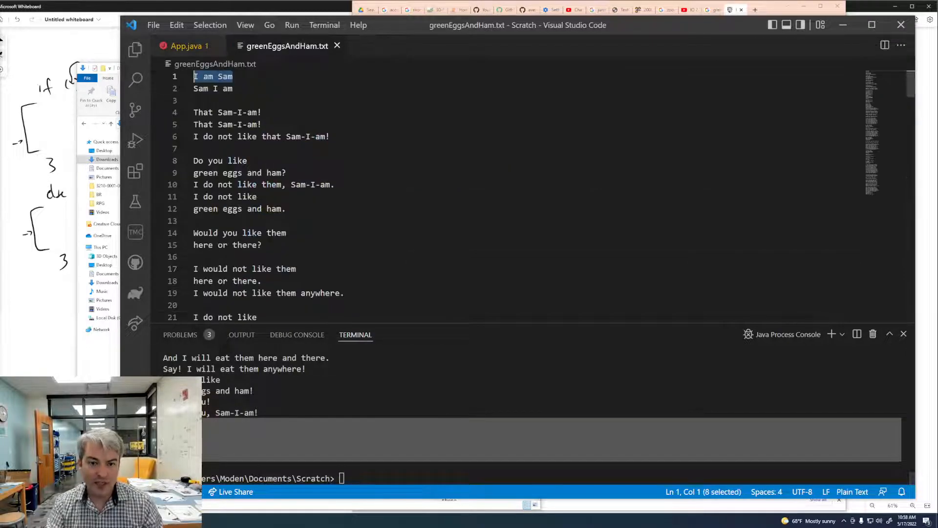
{"action": "scroll", "scroll_direction": "down", "scroll_amount": 3}
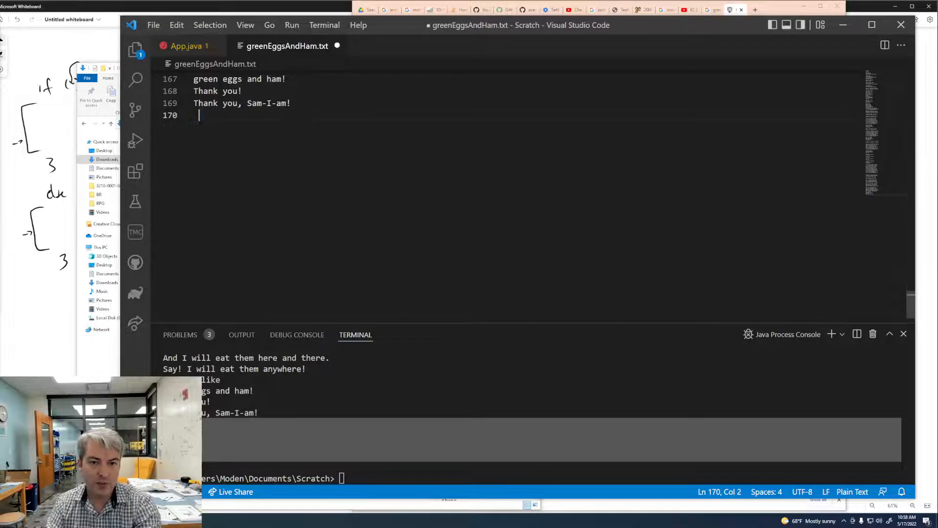
{"action": "left_click", "coordinate": [186, 45]}
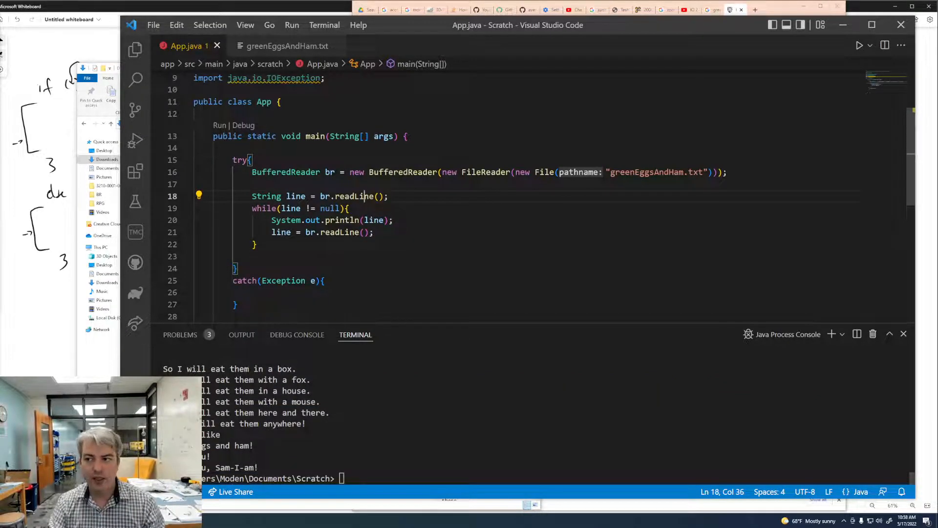
{"action": "mouse_move", "coordinate": [298, 334]}
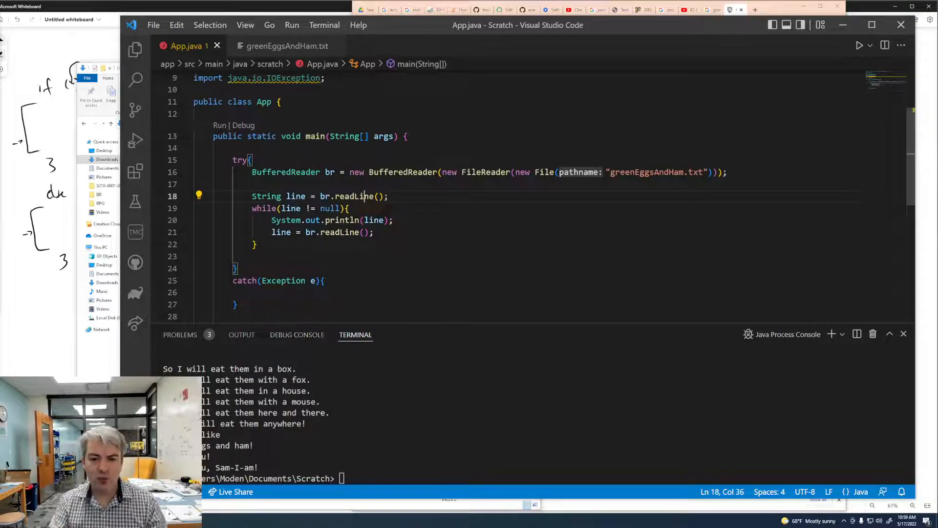
Move the assignment into while((line = br.readLine()) != null), delete the separate read, and rerun.
{"action": "left_click", "coordinate": [246, 292]}
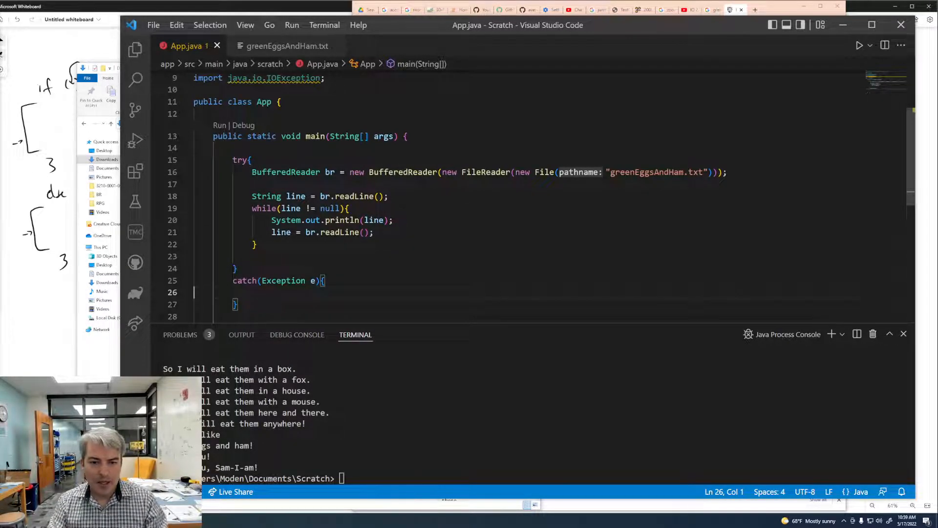
{"action": "left_click_drag", "start_coordinate": [252, 196], "coordinate": [320, 196]}
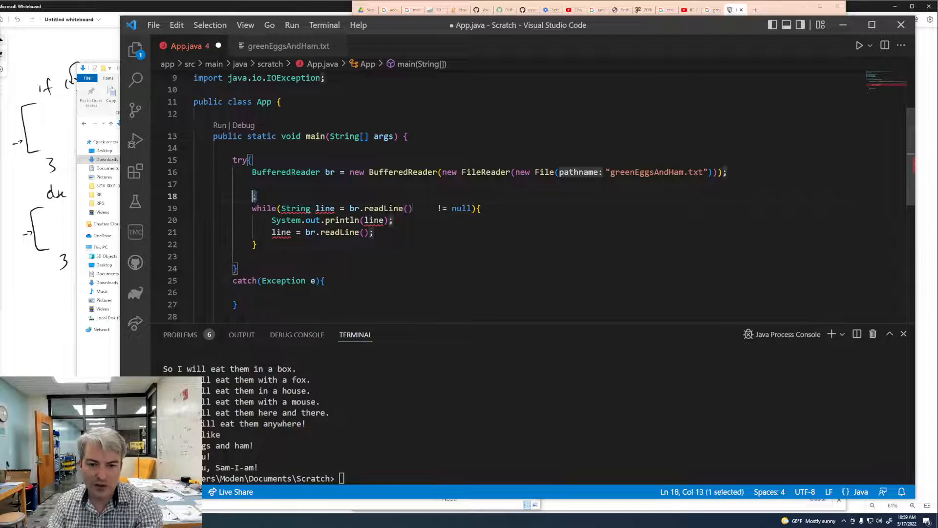
{"action": "key", "text": "Delete"}
{"action": "type", "text": "String line = \"\";"}
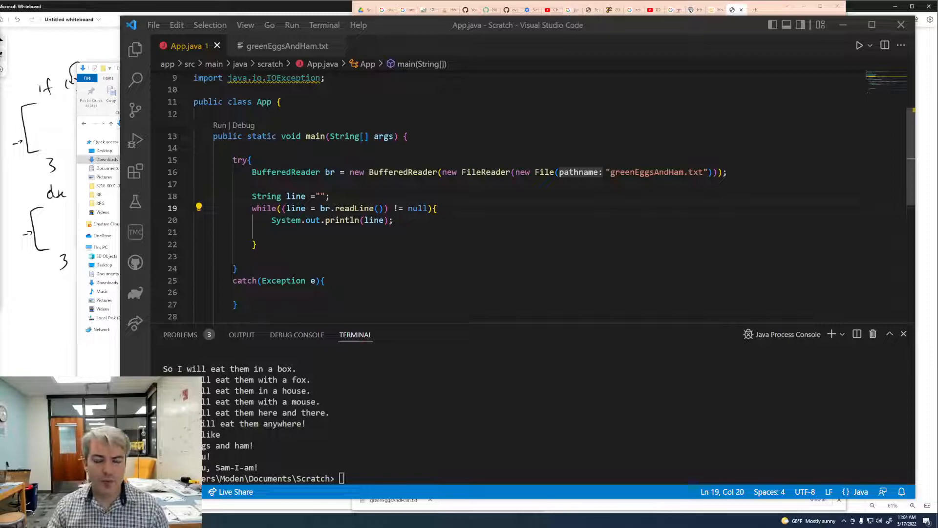
{"action": "left_click_drag", "start_coordinate": [253, 197], "coordinate": [330, 196]}
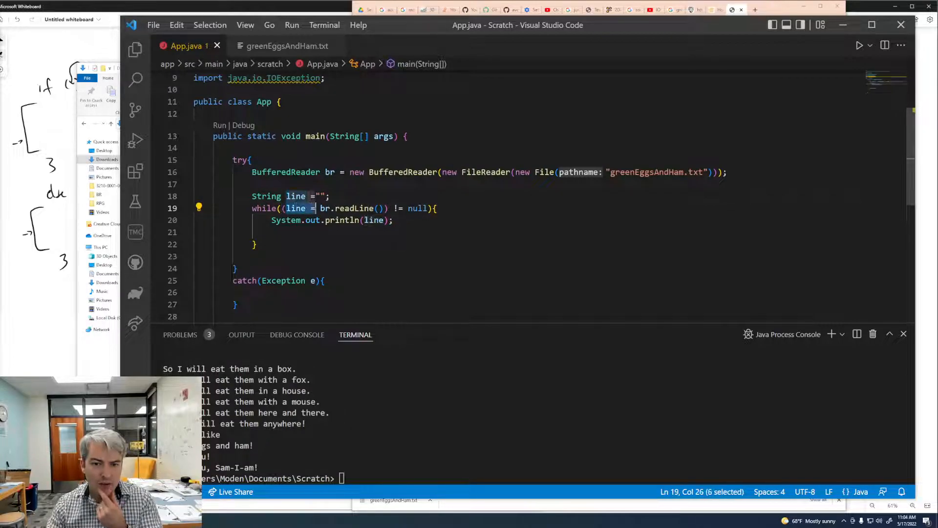
{"action": "left_click_drag", "start_coordinate": [312, 208], "coordinate": [387, 208]}
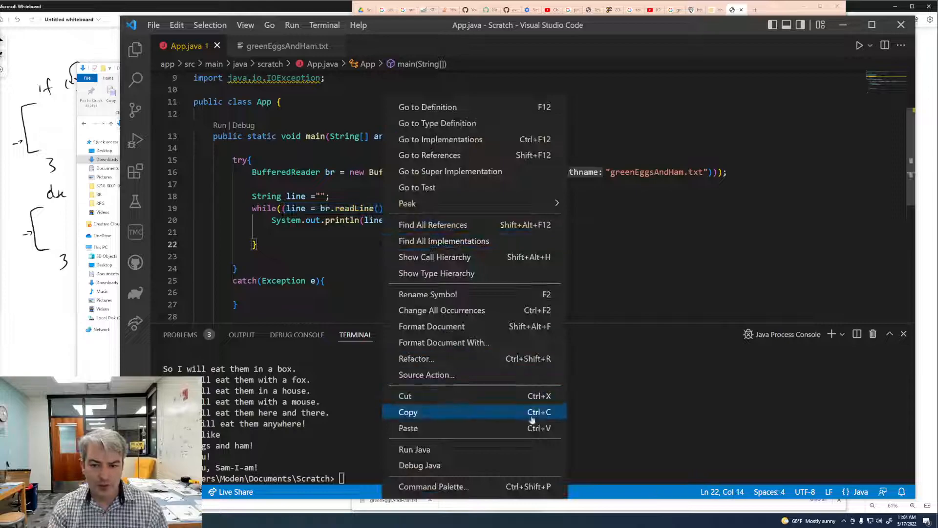
{"action": "left_click", "coordinate": [414, 450]}
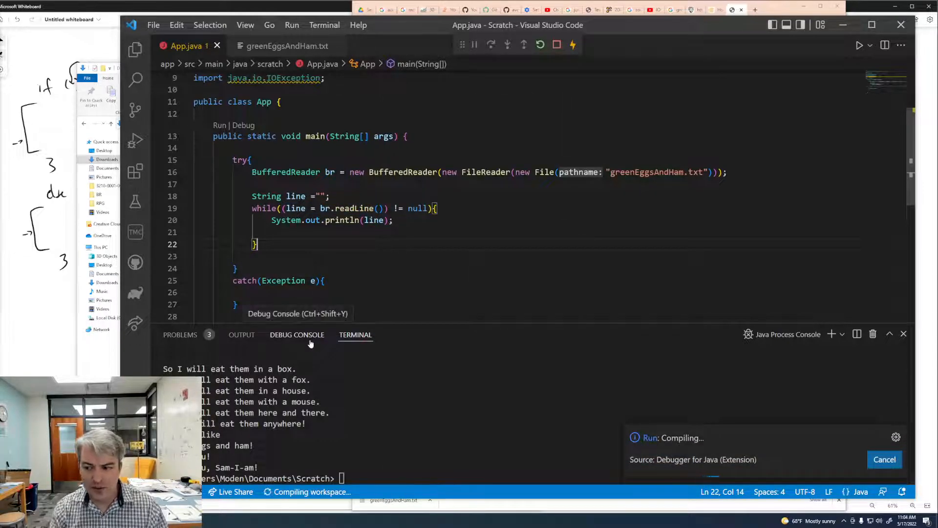